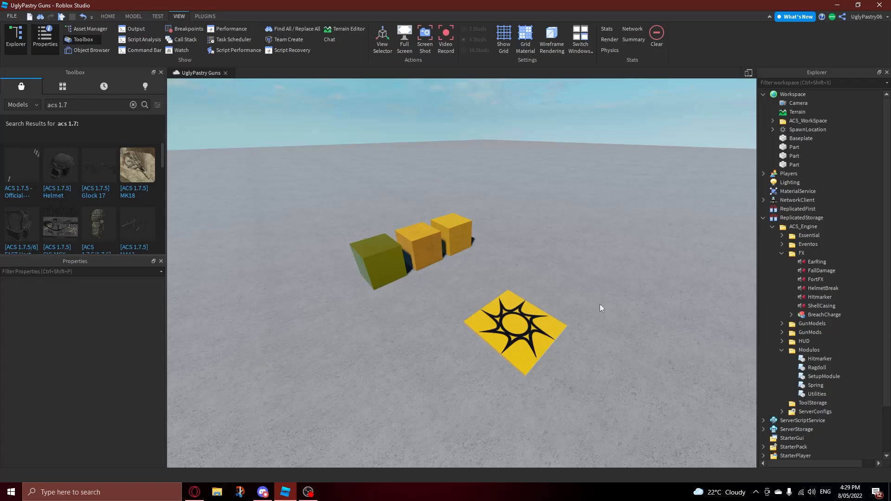
pyautogui.moveTo(519, 242)
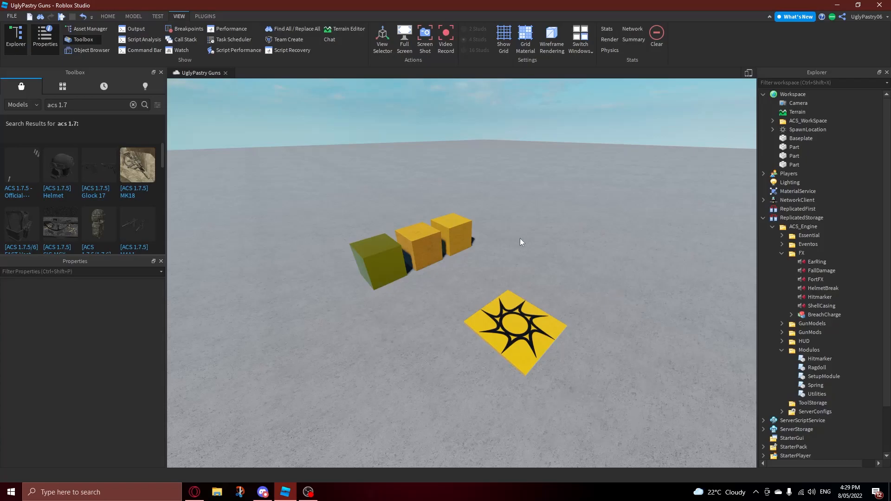
# - Collapse the FX folder under ACS_Engine and switch the Toolbox to My Models
pyautogui.click(782, 253)
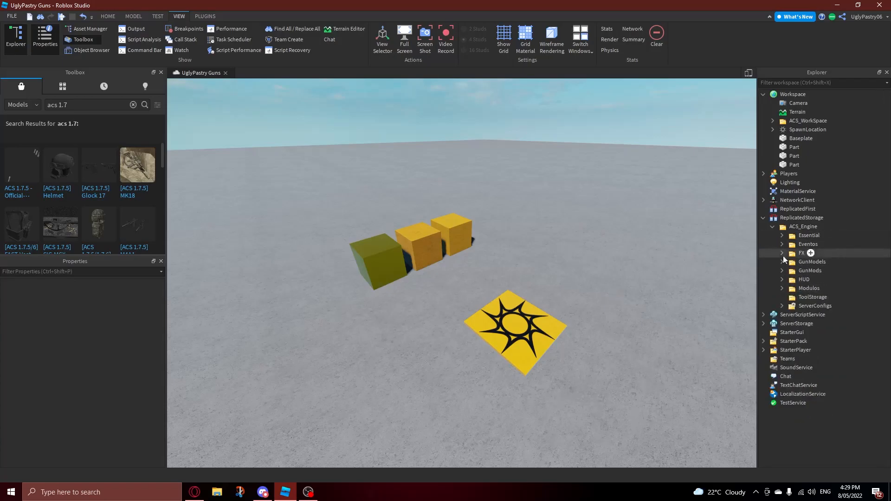
pyautogui.moveTo(786, 358)
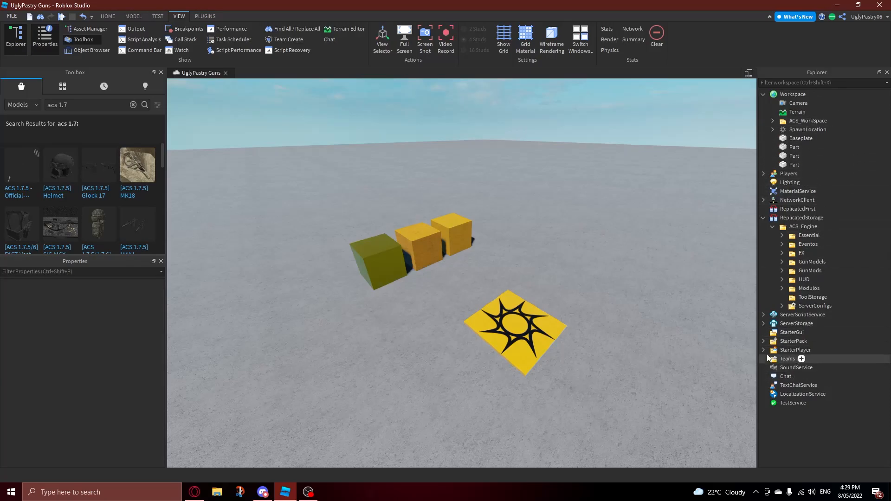
pyautogui.moveTo(313, 181)
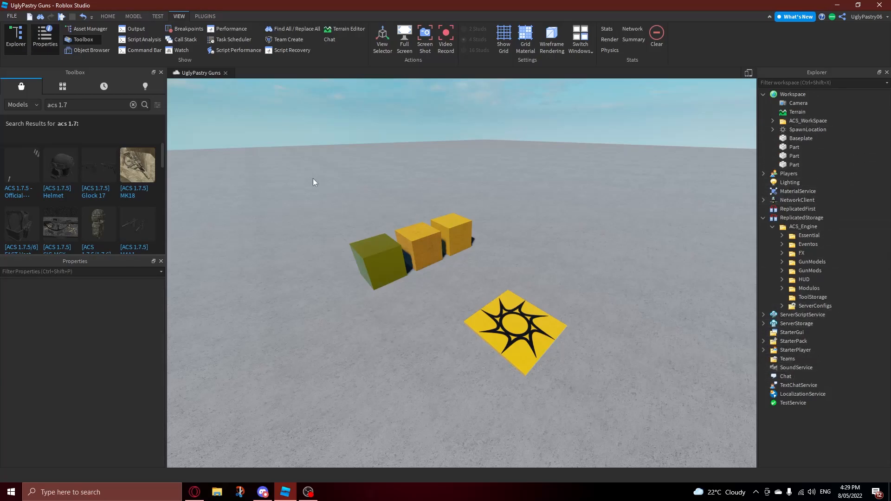
pyautogui.click(62, 86)
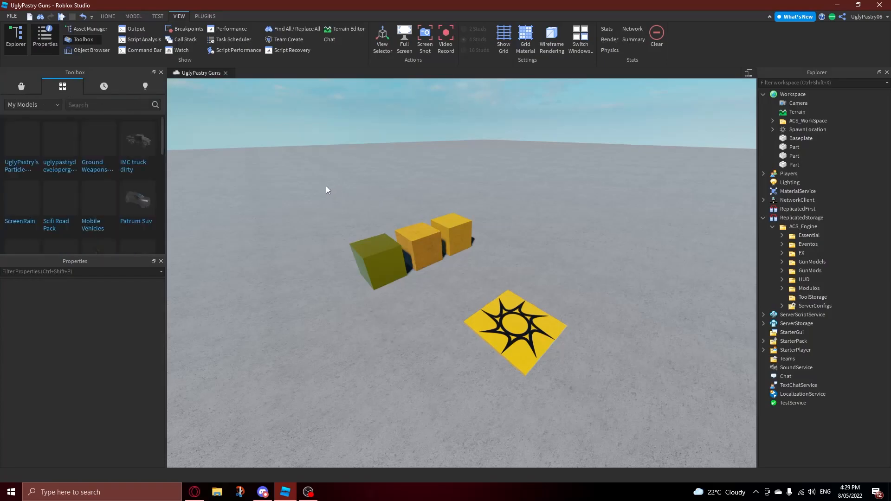
# - Insert UglyPastry's Particle Addon (ACS 1.7) into Workspace and expand it in Explorer
pyautogui.click(818, 120)
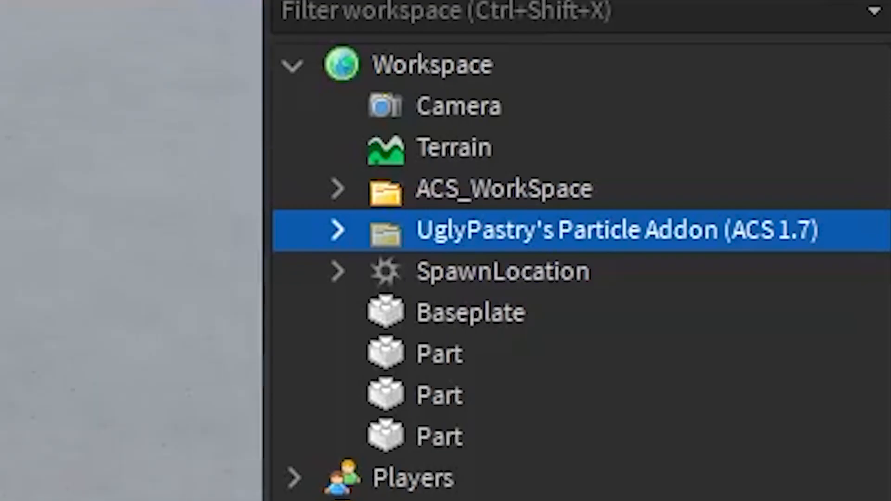
pyautogui.click(338, 230)
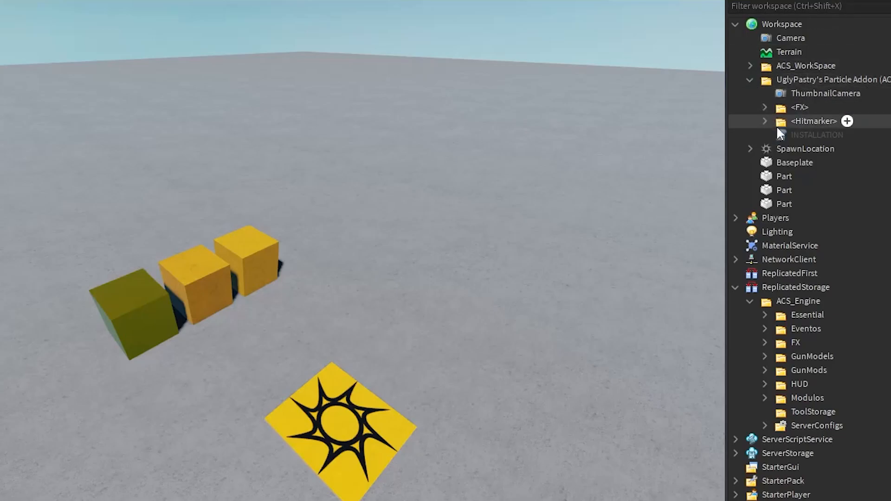
pyautogui.doubleClick(816, 134)
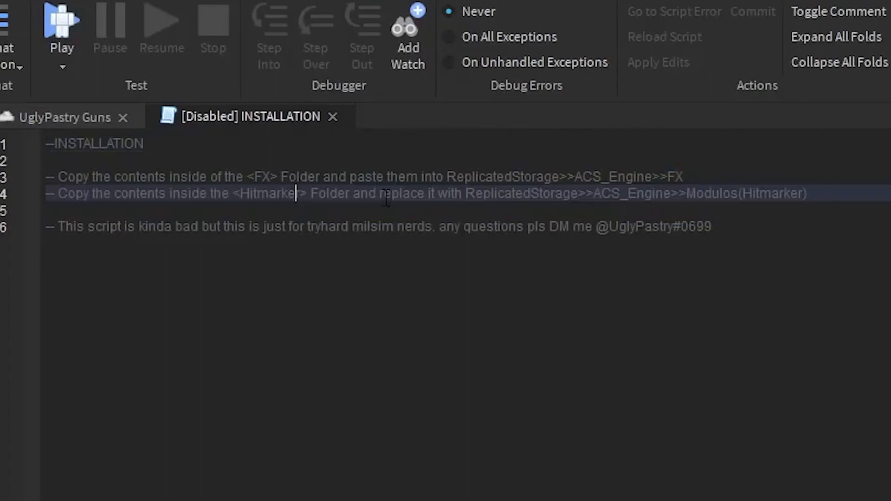
pyautogui.doubleClick(449, 226)
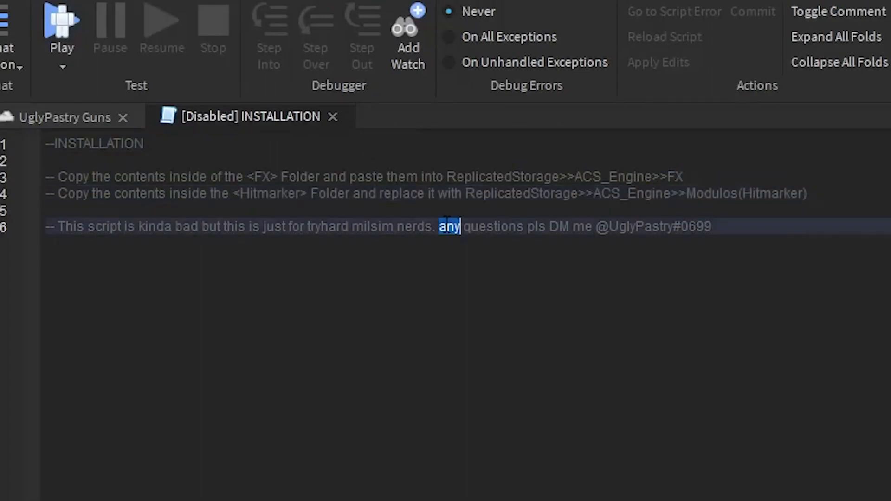
pyautogui.click(60, 29)
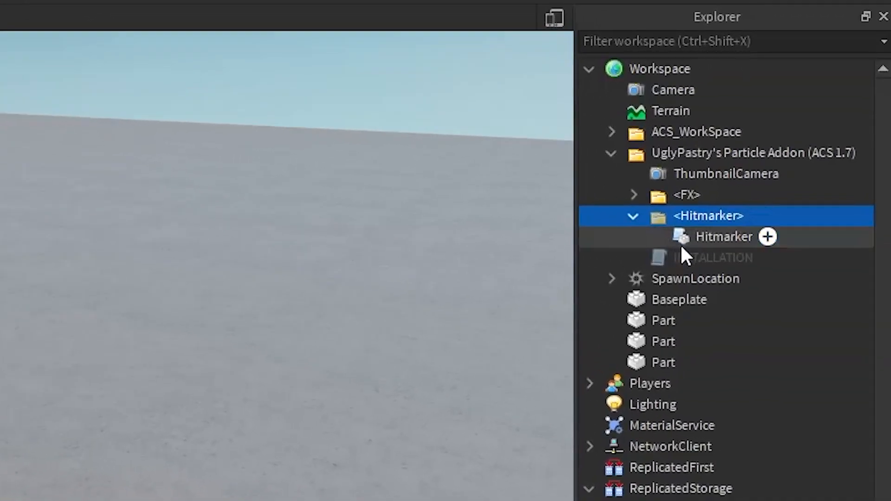
# - Move the addon's Hitmarker ModuleScript into ReplicatedStorage > ACS_Engine > Modulos
pyautogui.click(723, 237)
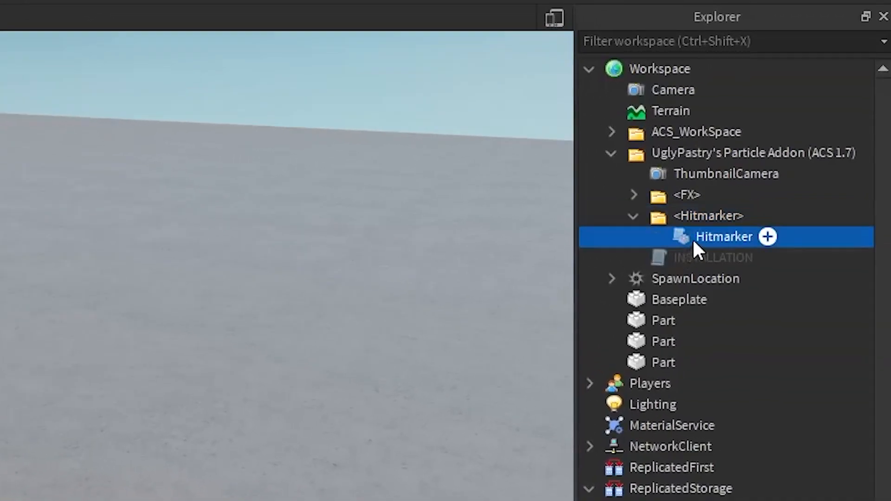
pyautogui.scroll(-3)
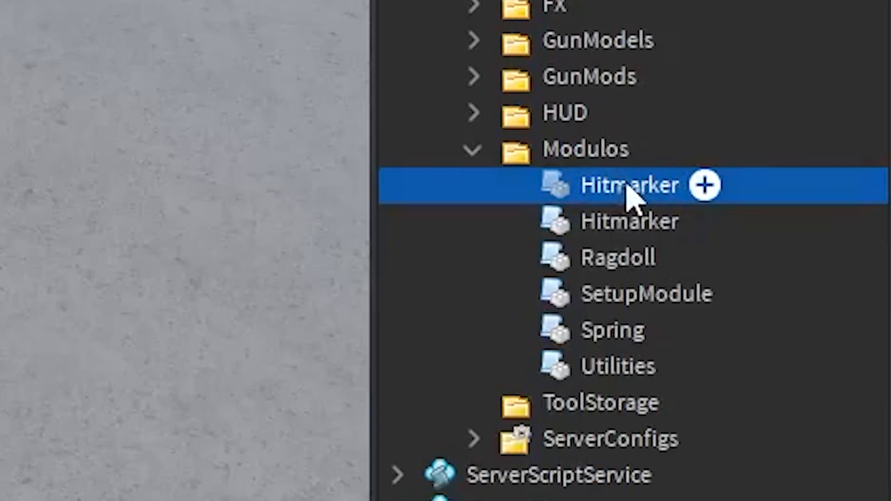
pyautogui.moveTo(628, 221)
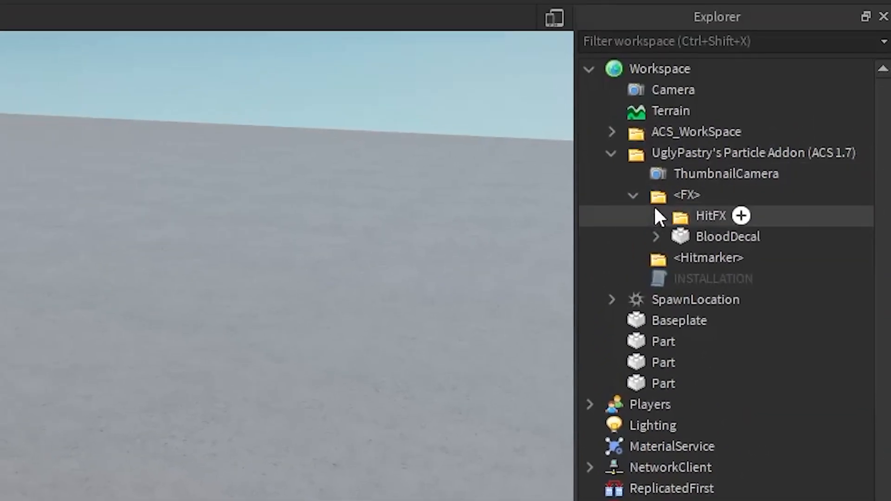
# - Move HitFX and BloodDecal into ACS_Engine's FX folder, then start a playtest
pyautogui.click(632, 195)
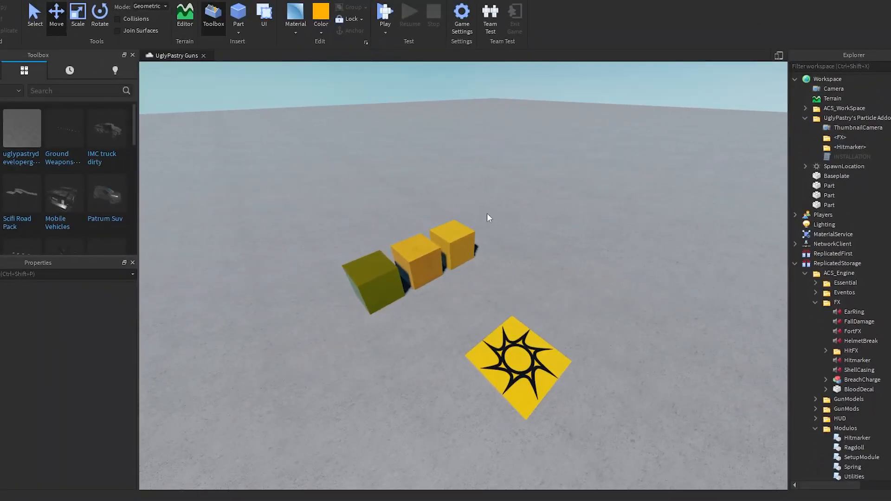
pyautogui.click(384, 14)
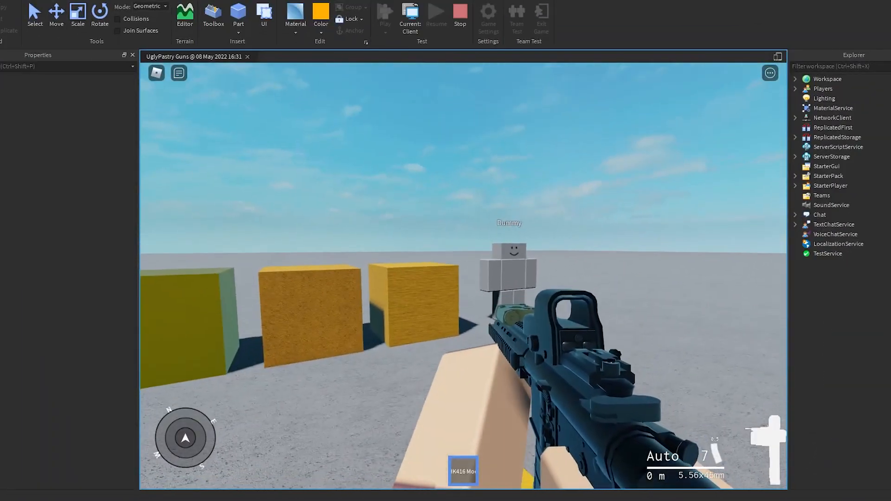